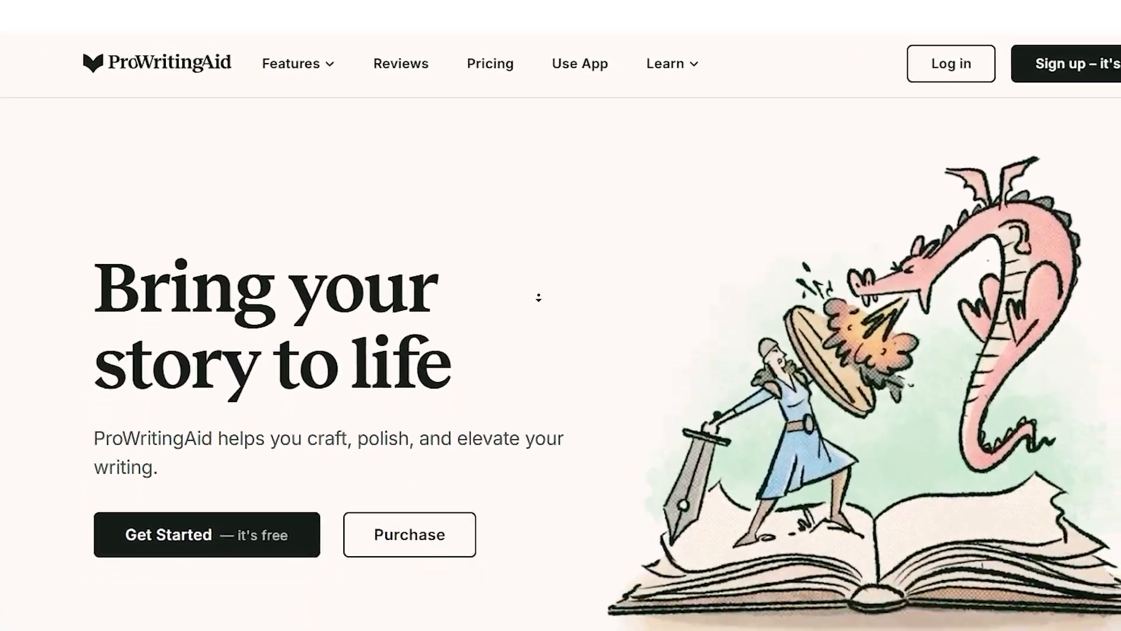
# - Dismiss the cookie notice on the ProWritingAid homepage
pyautogui.scroll(-3)
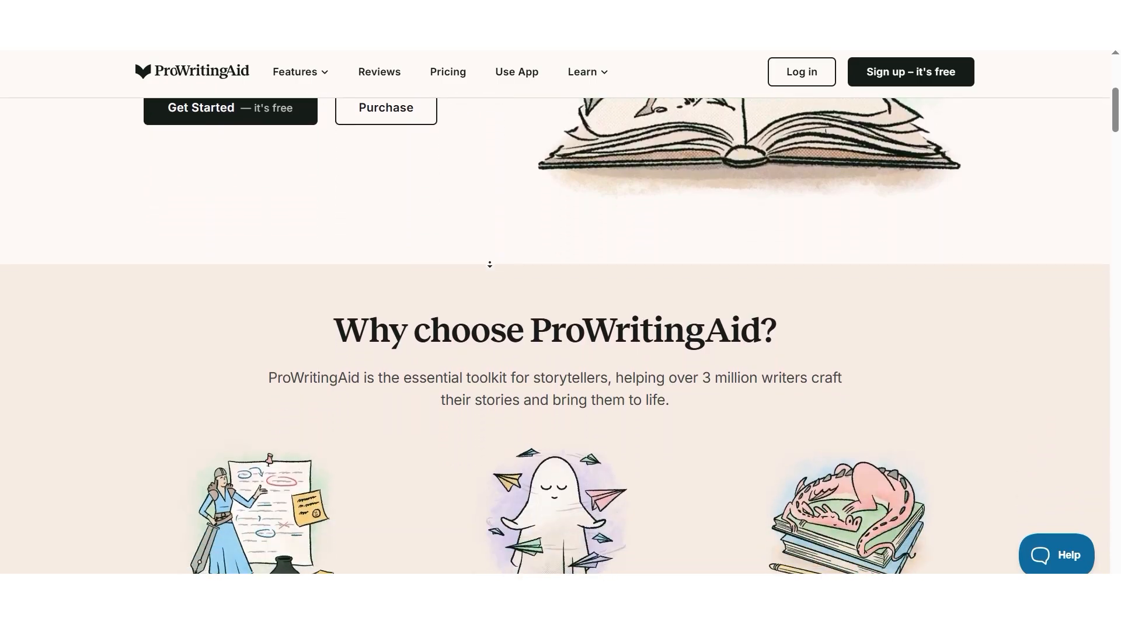
pyautogui.click(910, 71)
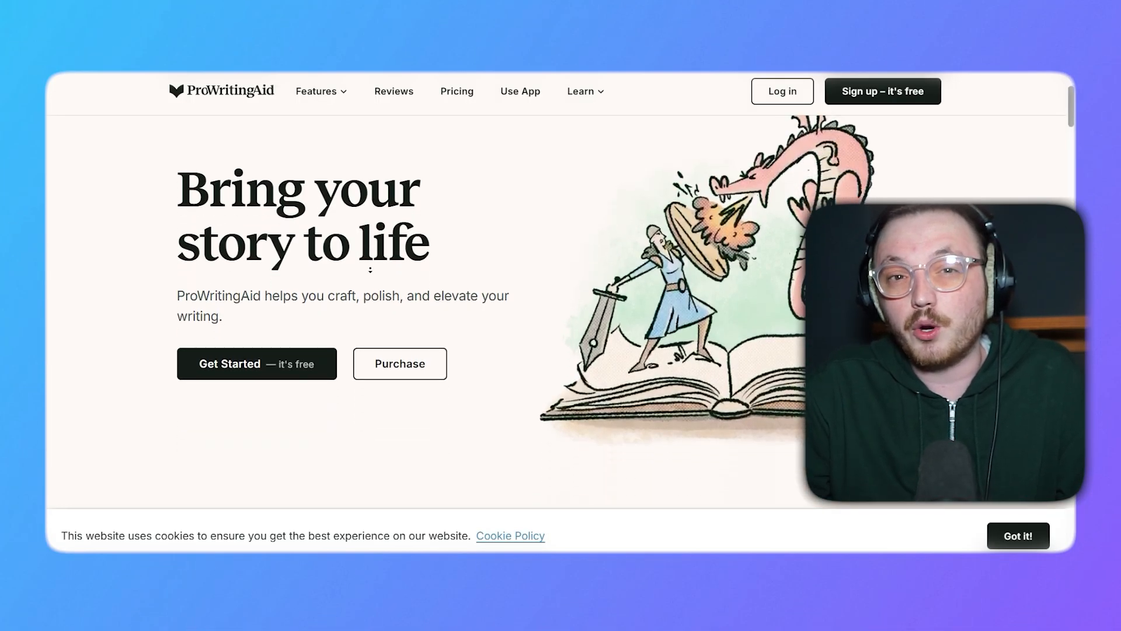
pyautogui.click(1018, 537)
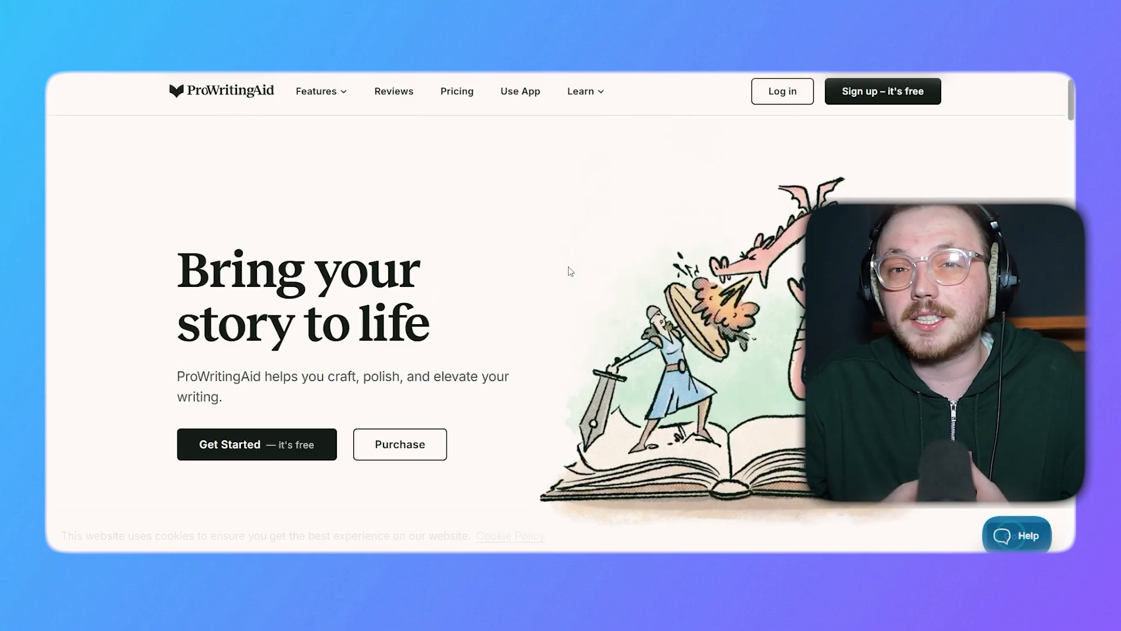
# - Scroll the homepage through features and success stories to the footer and back to the top
pyautogui.scroll(-3)
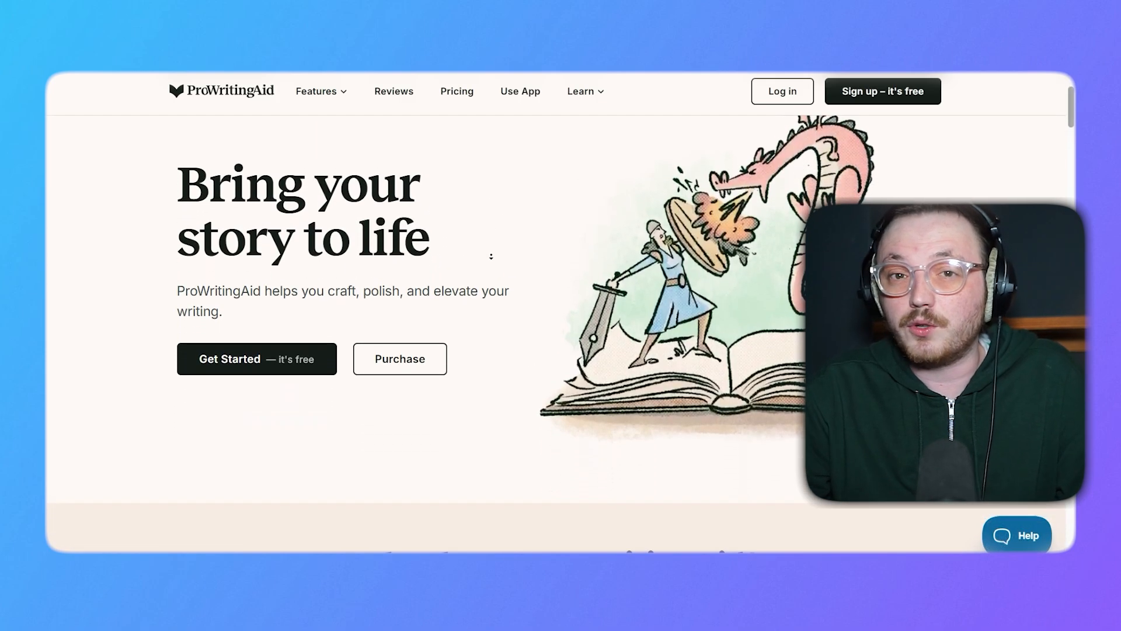
pyautogui.scroll(-3)
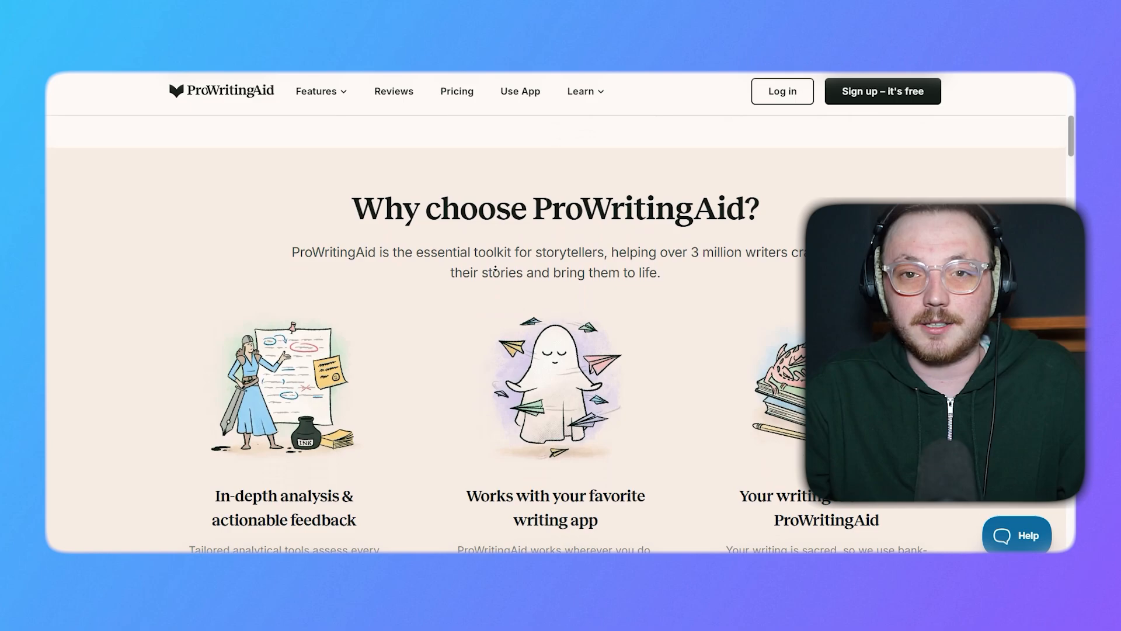
pyautogui.scroll(3)
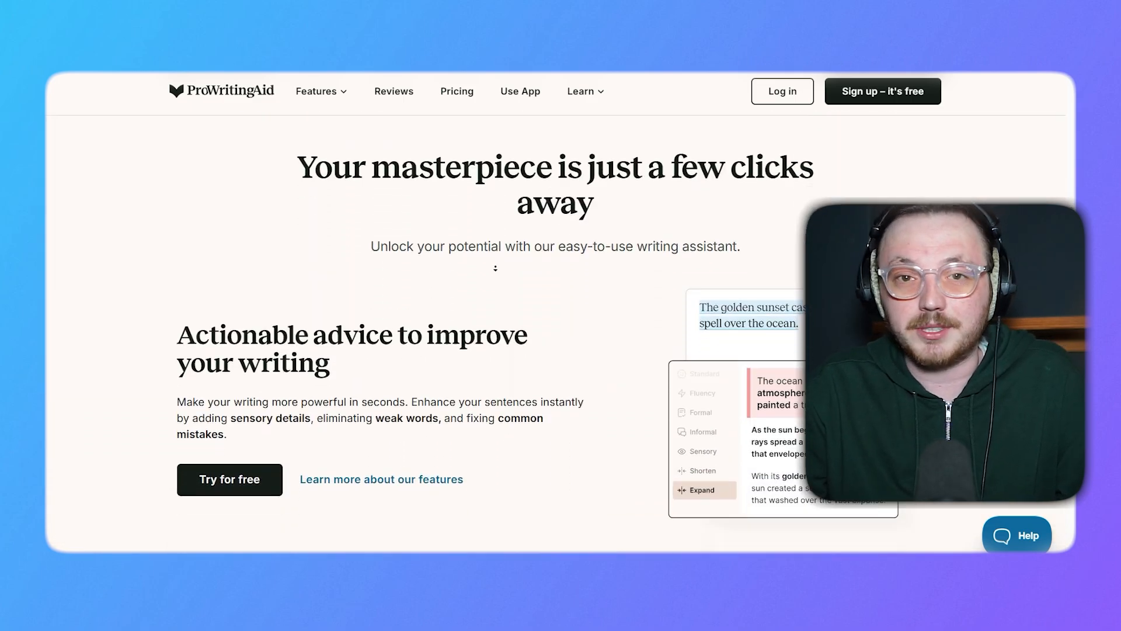
pyautogui.scroll(-3)
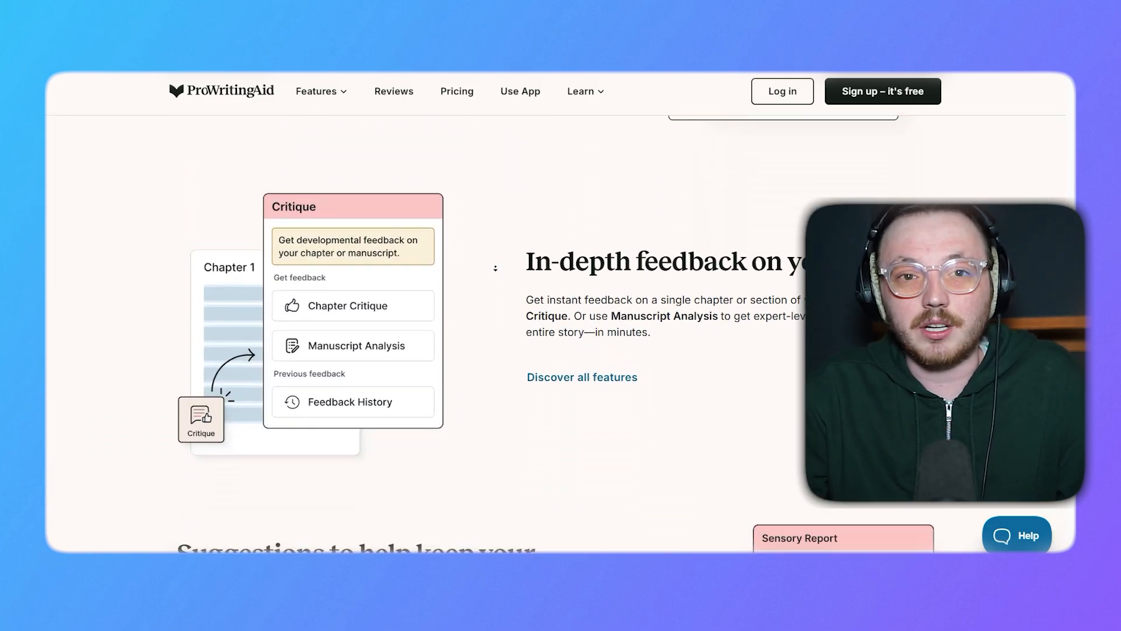
pyautogui.scroll(-3)
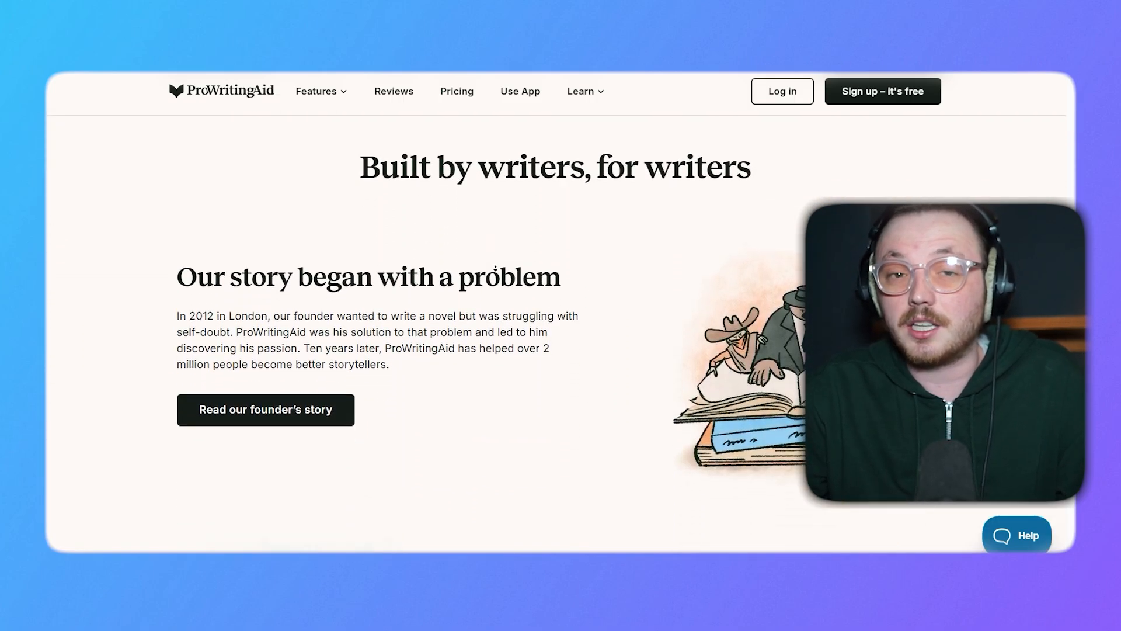
pyautogui.scroll(-3)
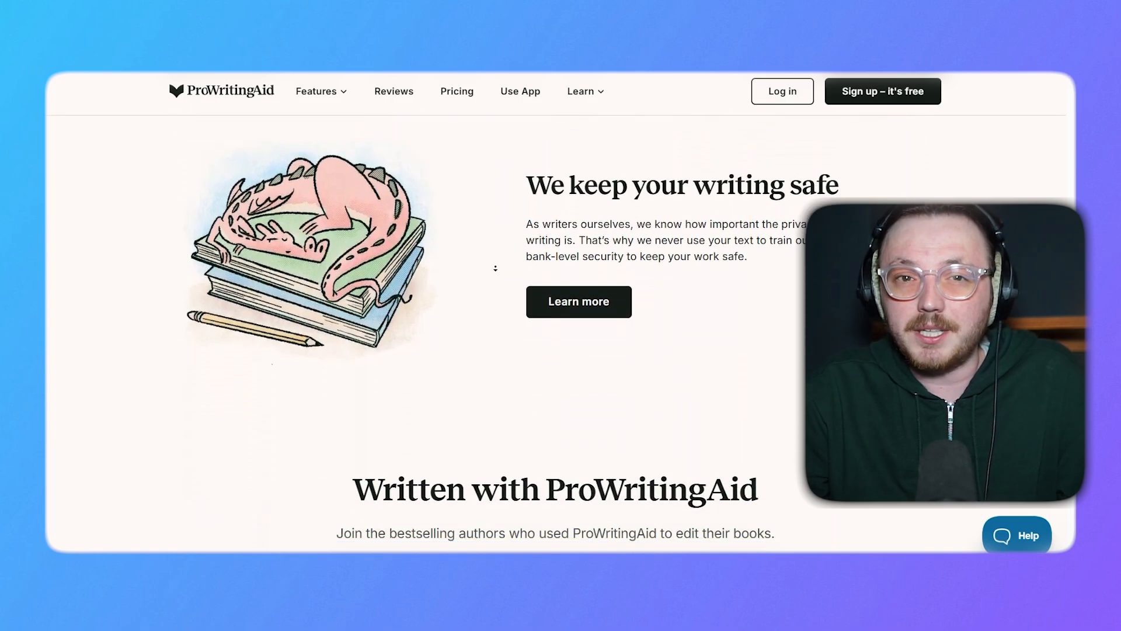
pyautogui.scroll(-3)
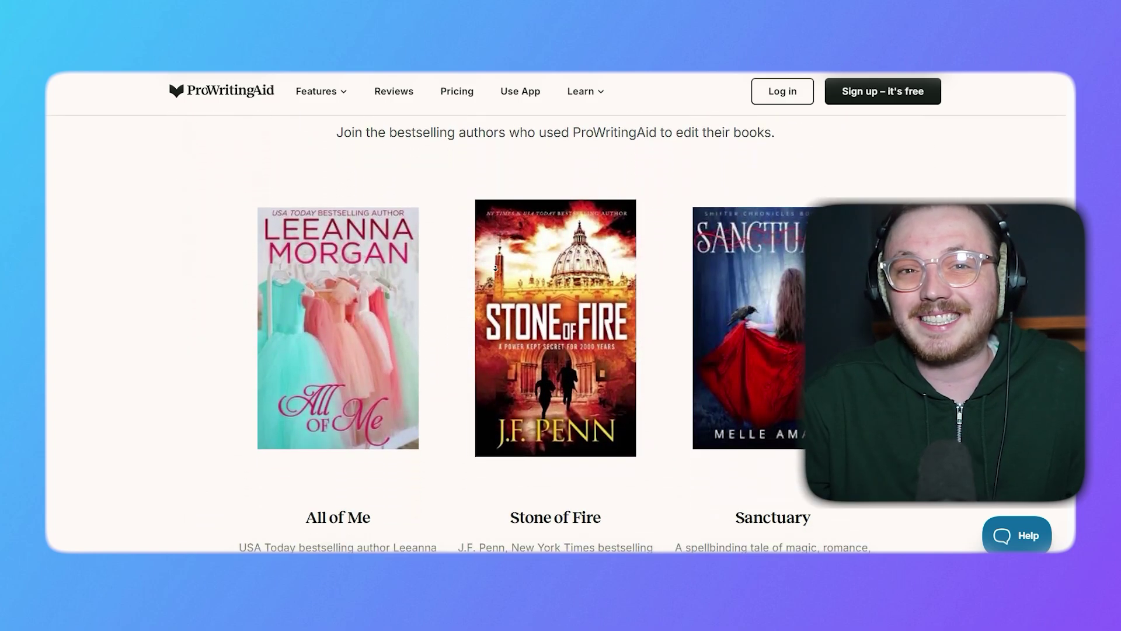
pyautogui.scroll(-3)
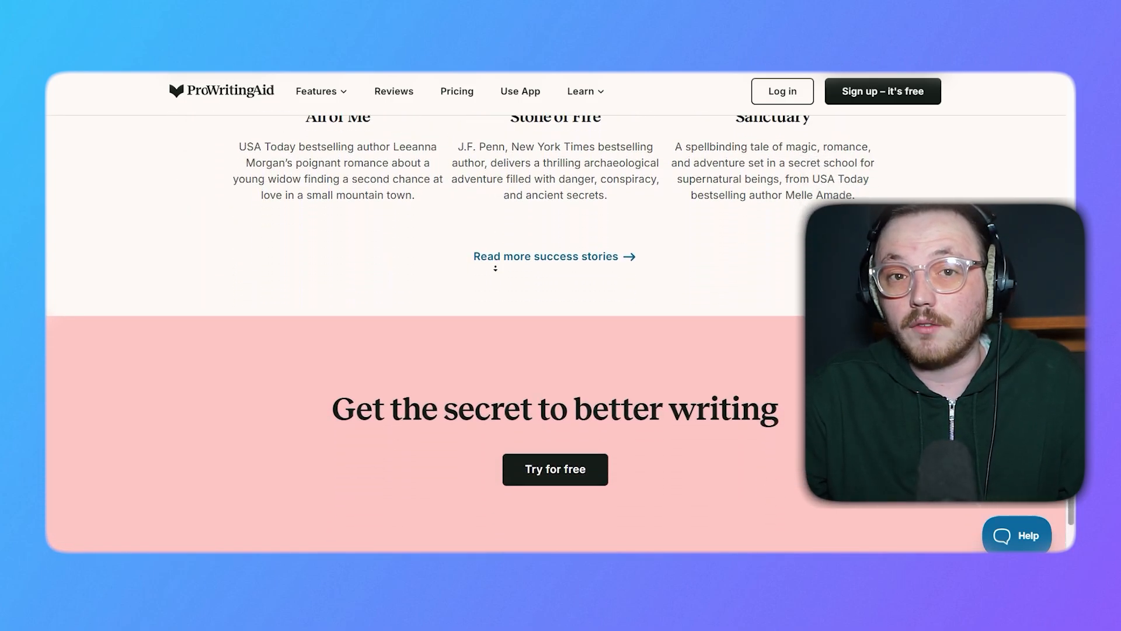
pyautogui.scroll(-3)
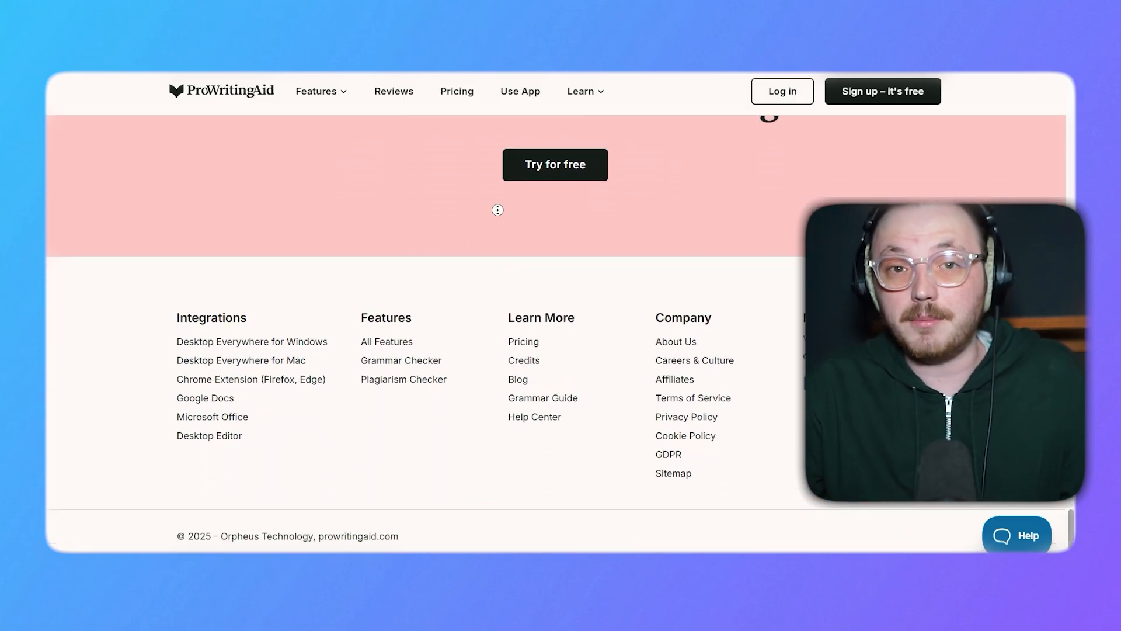
pyautogui.scroll(3)
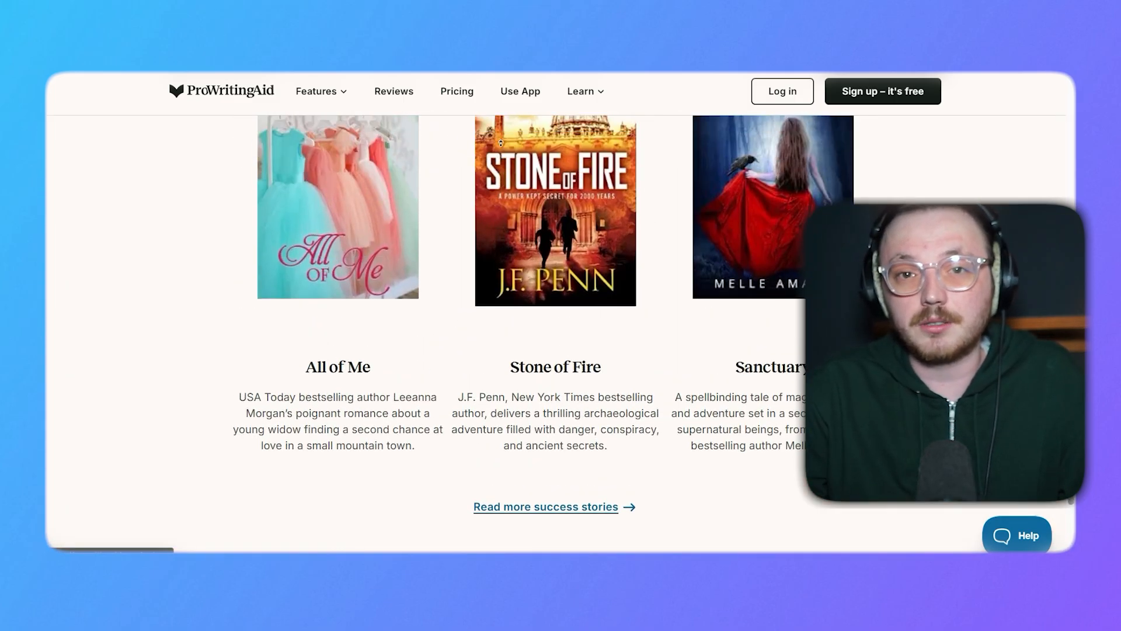
pyautogui.scroll(-3)
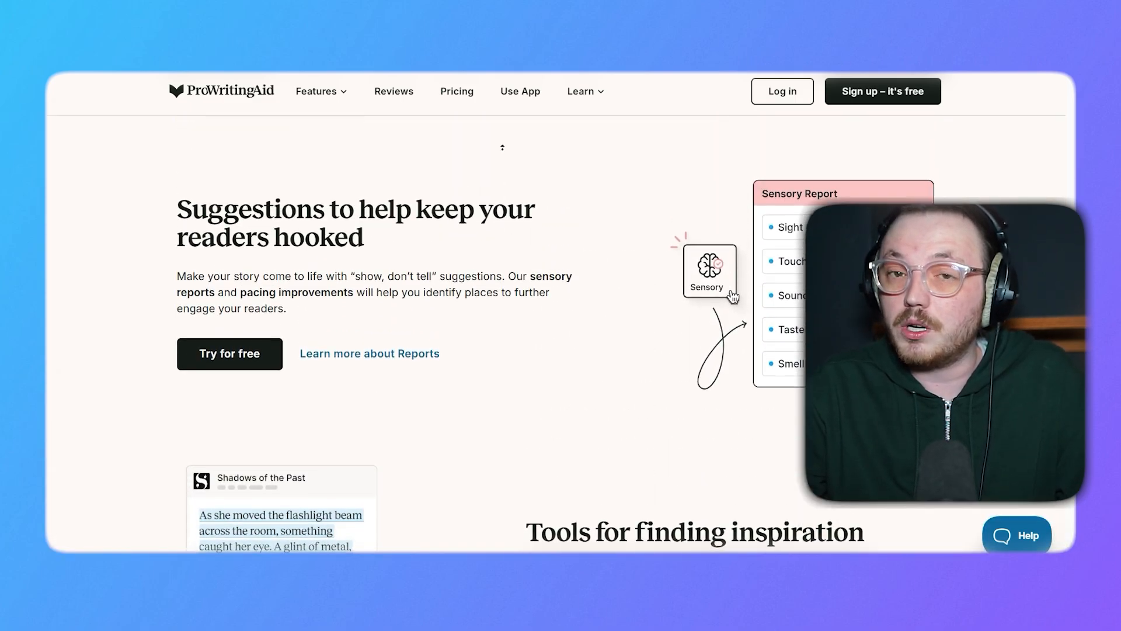
pyautogui.scroll(-3)
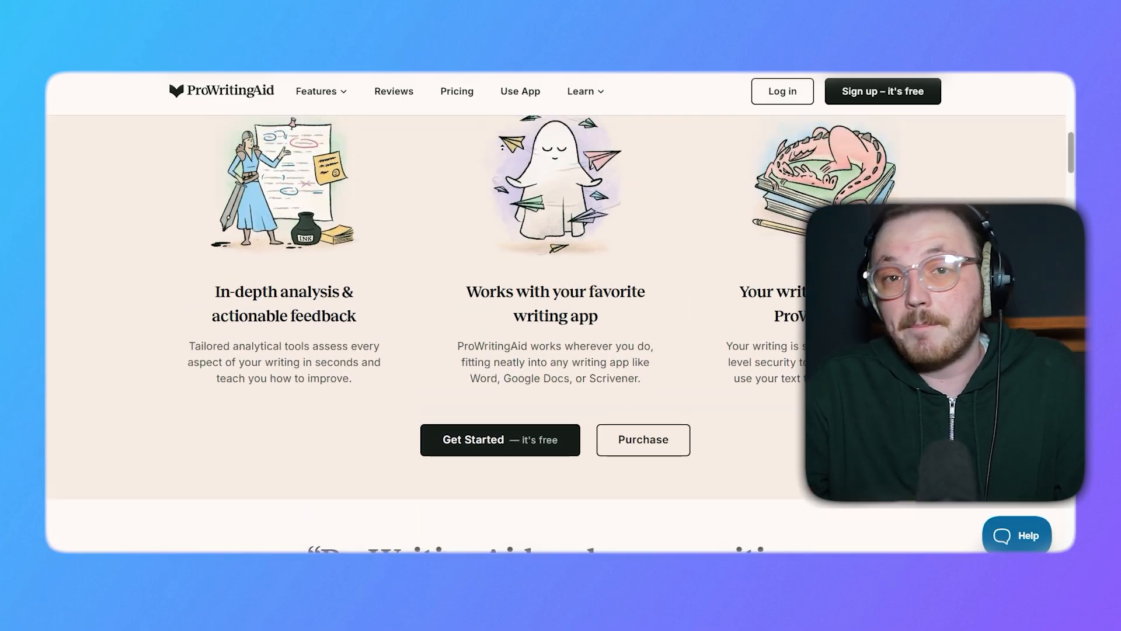
pyautogui.scroll(3)
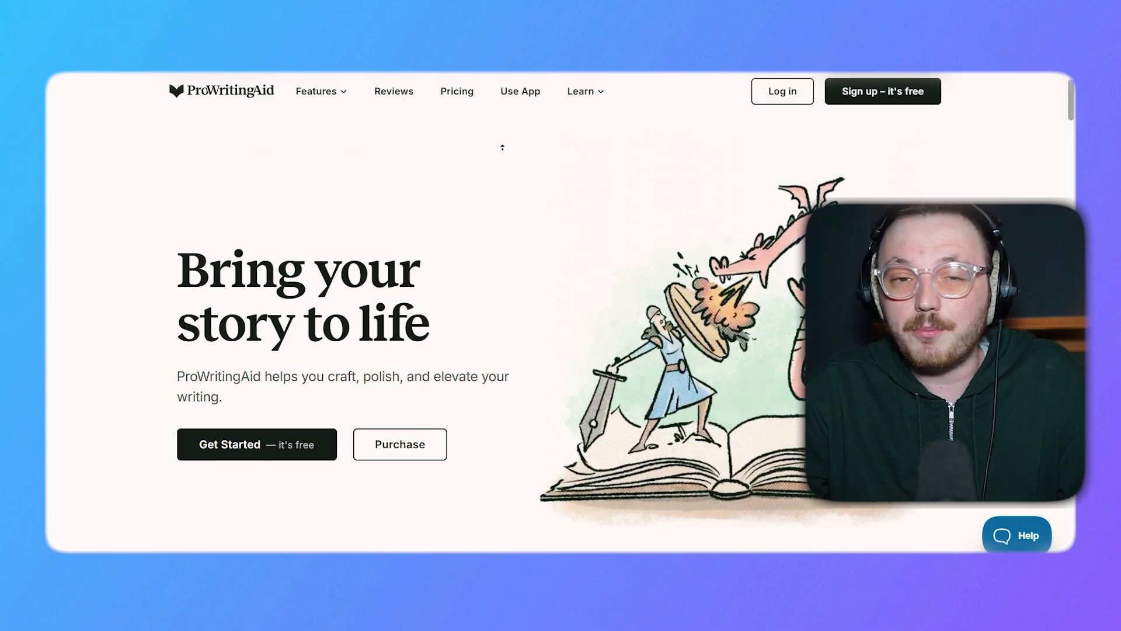
pyautogui.moveTo(583, 155)
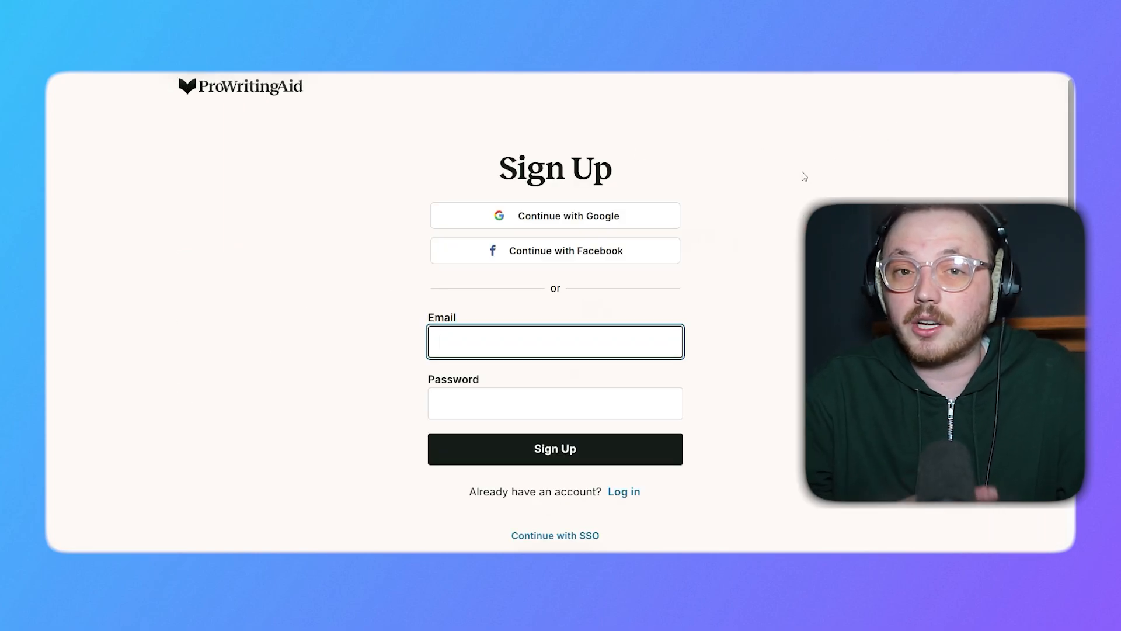
pyautogui.moveTo(543, 221)
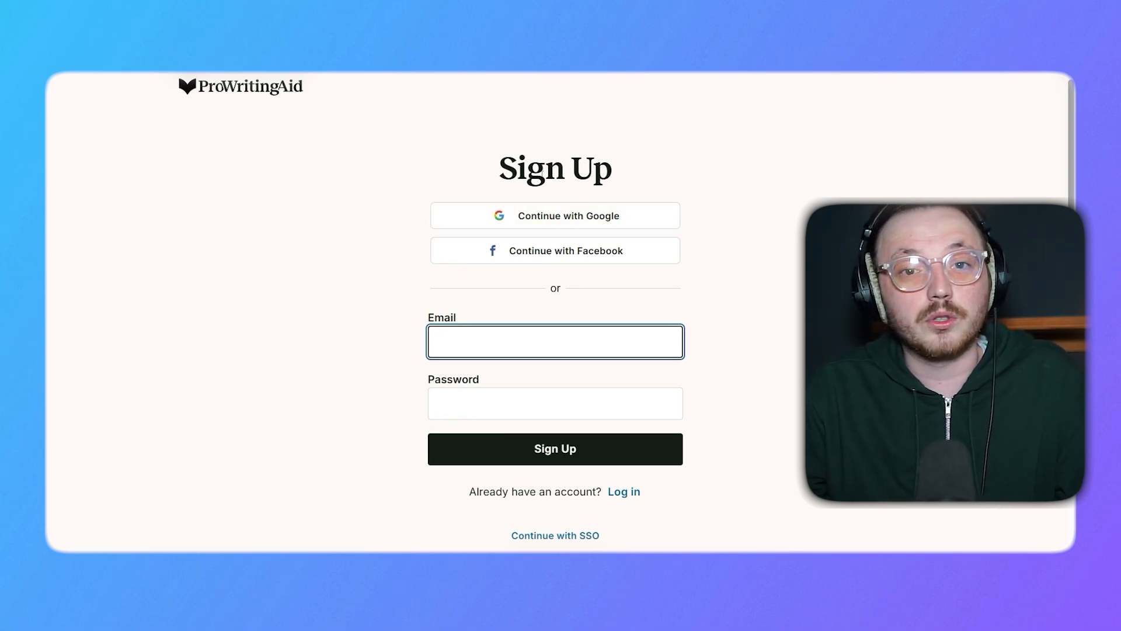
# - Finish sign-up and continue onboarding as a published creative writer
pyautogui.click(554, 215)
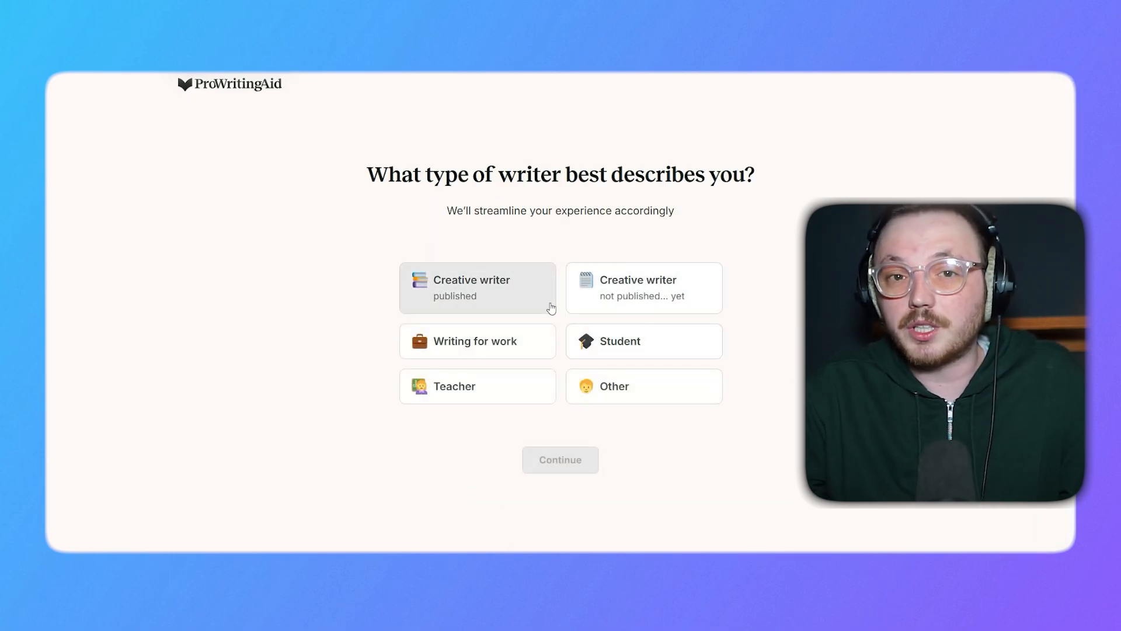
pyautogui.click(476, 288)
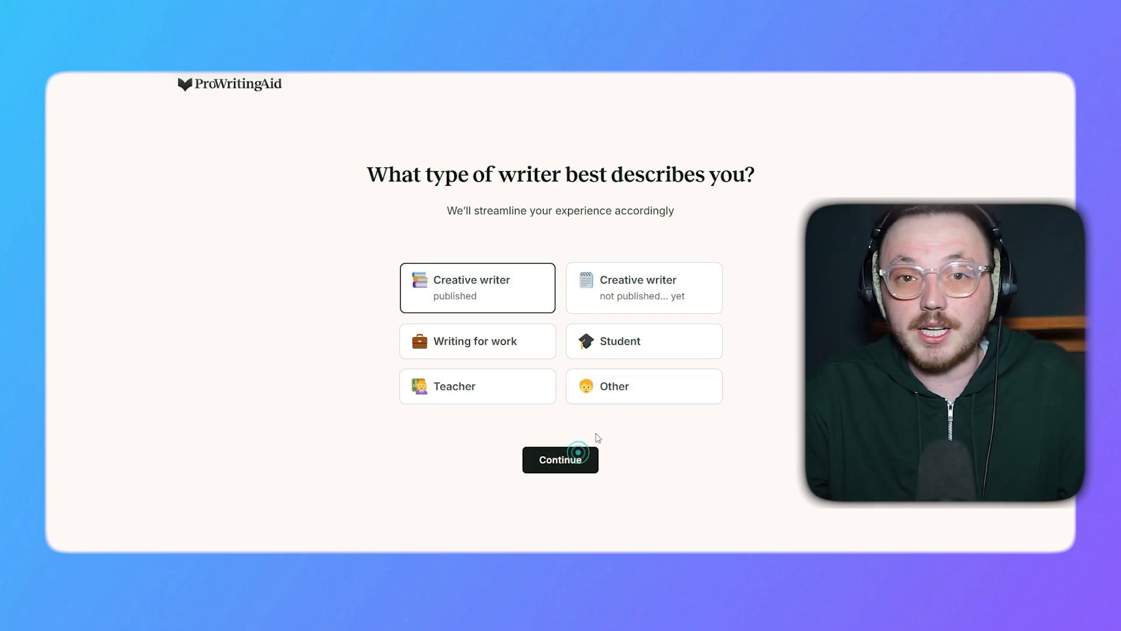
pyautogui.click(559, 460)
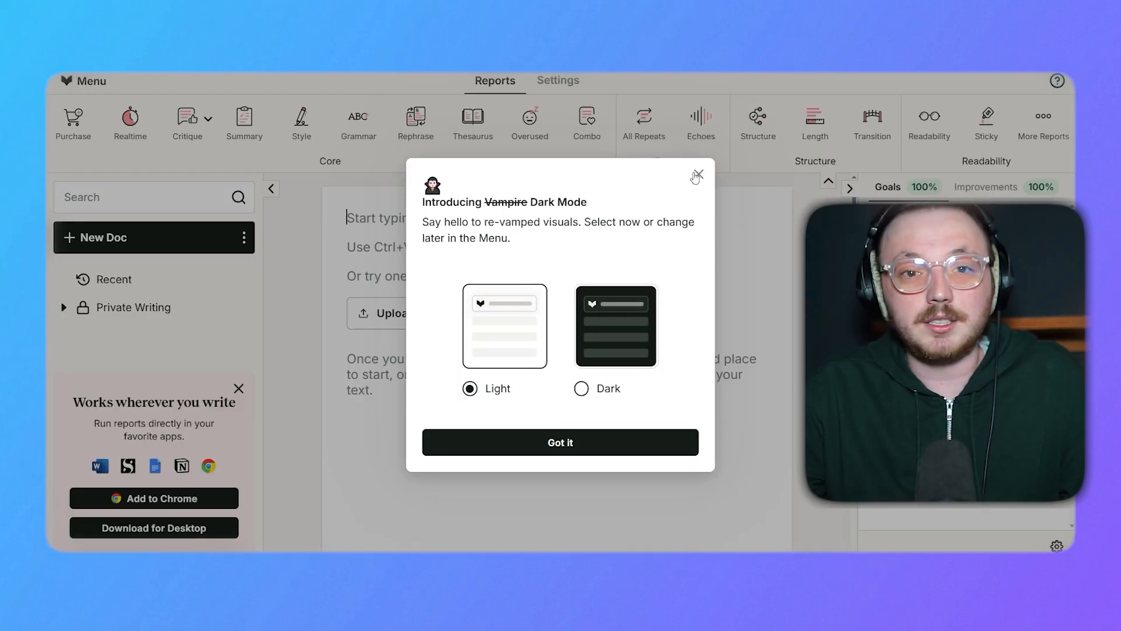
# - Dismiss the dark mode announcement, keeping the Light theme
pyautogui.click(695, 176)
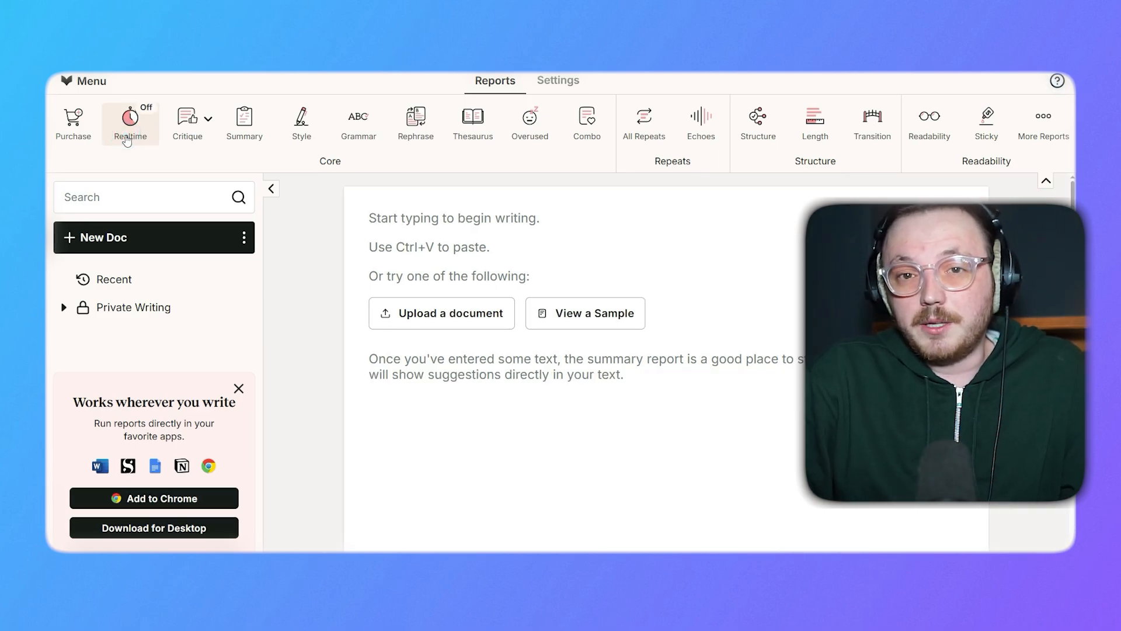
pyautogui.moveTo(284, 159)
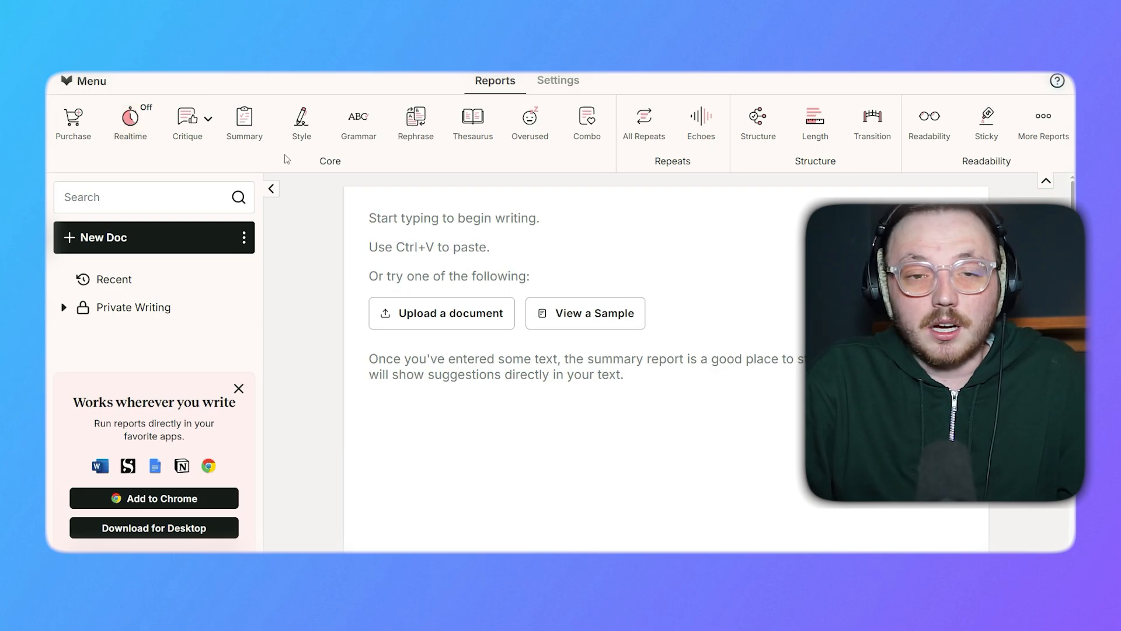
pyautogui.moveTo(337, 164)
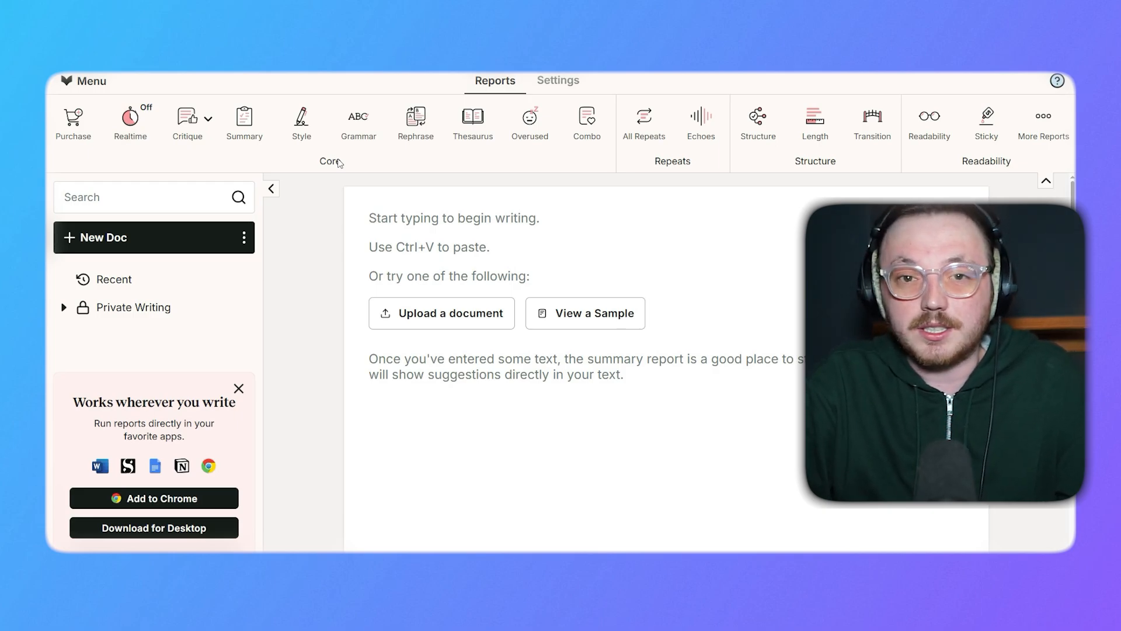
pyautogui.click(244, 122)
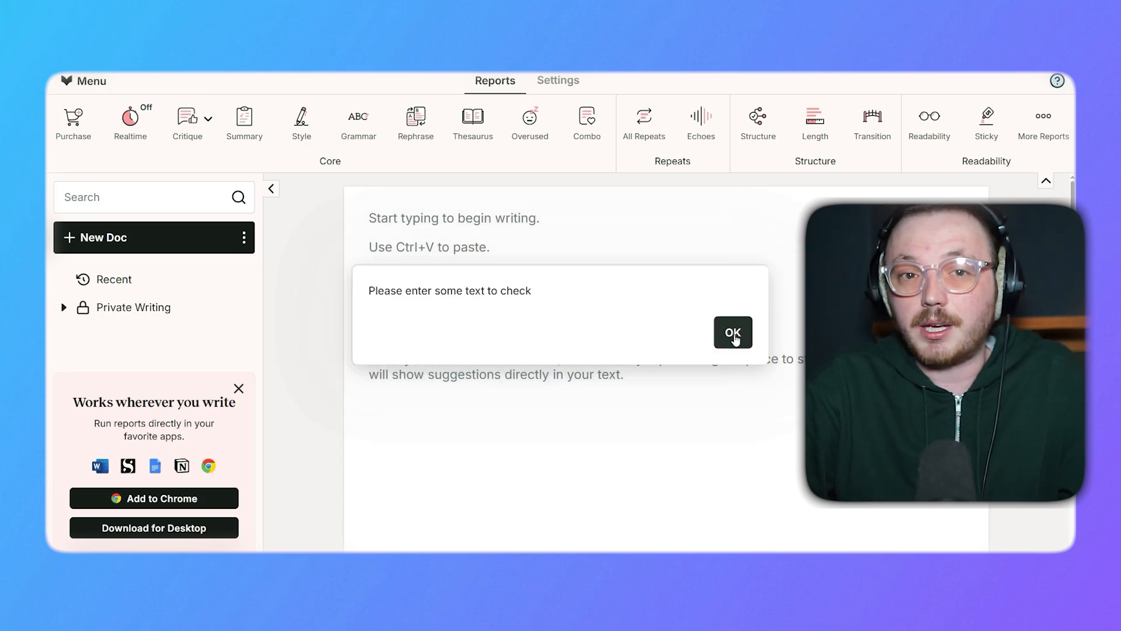
pyautogui.click(732, 332)
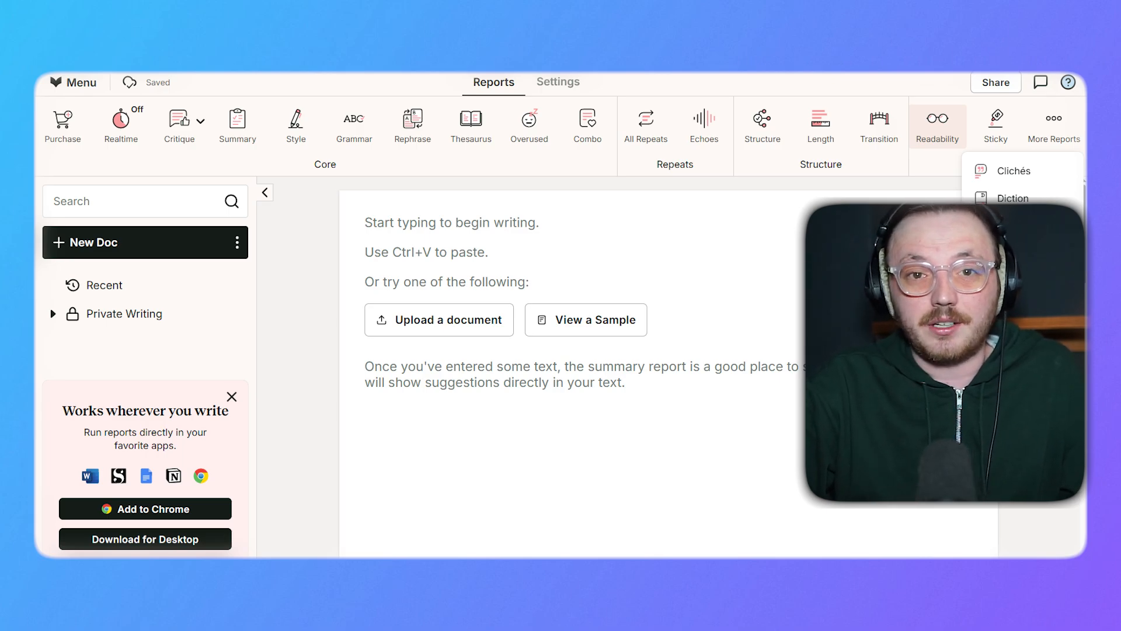
pyautogui.click(559, 80)
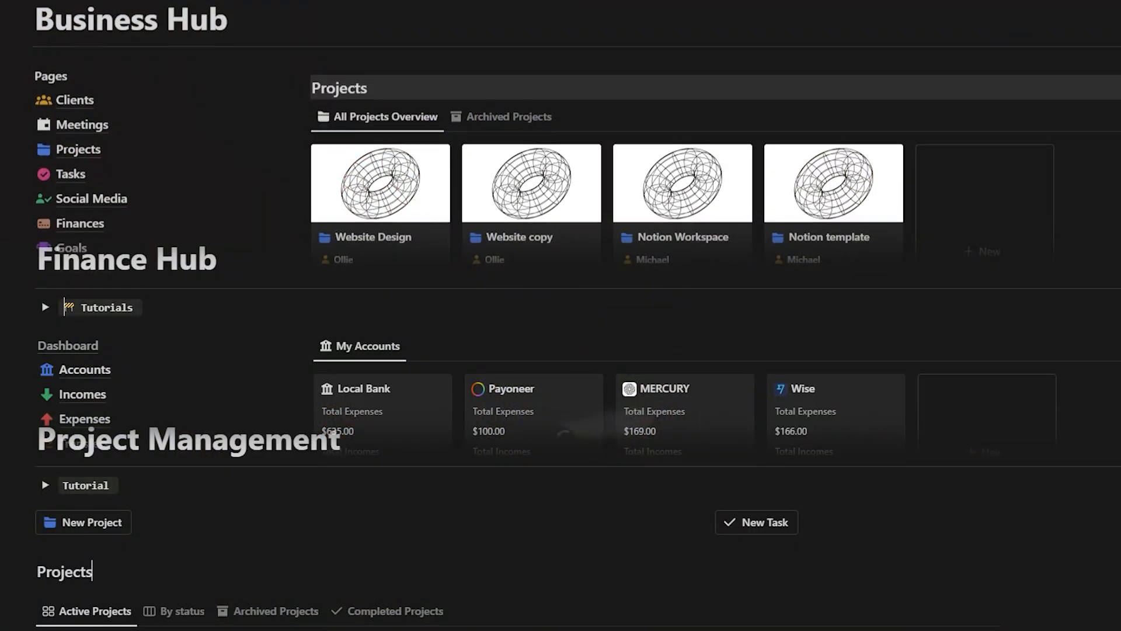
pyautogui.scroll(-3)
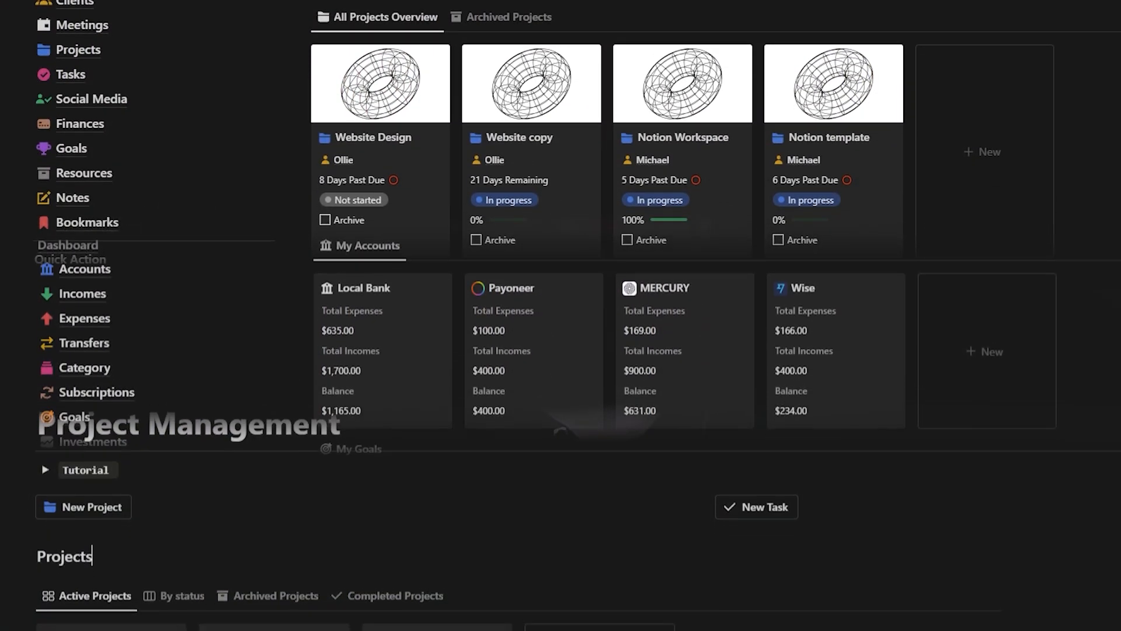
pyautogui.scroll(-3)
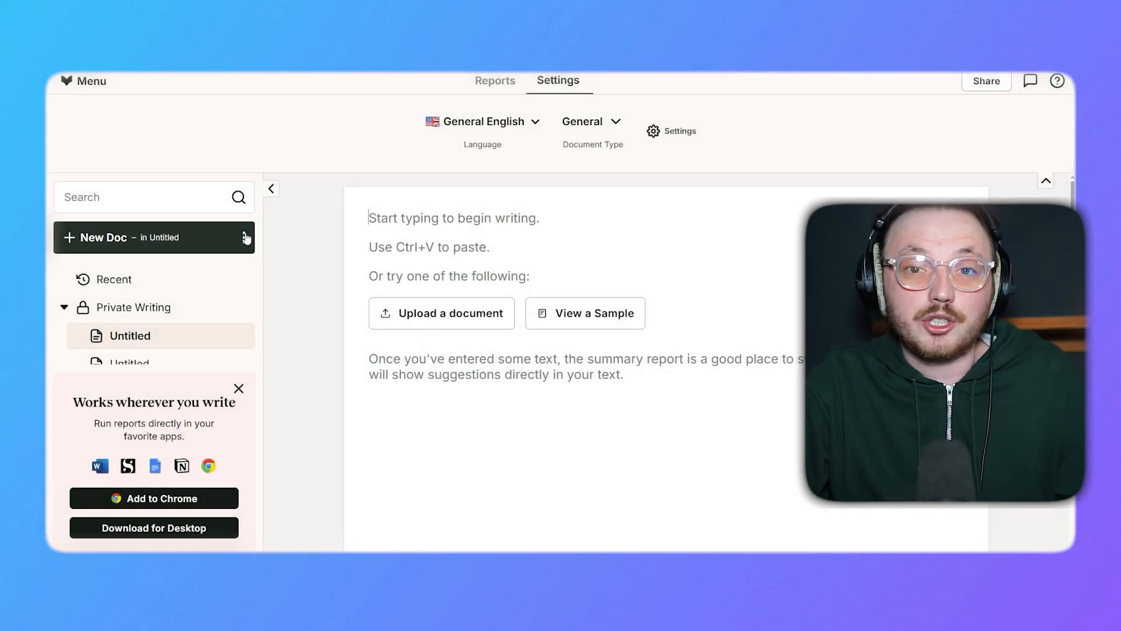
# - Upload the Jane mountain story file into the untitled document via New Doc's more options
pyautogui.click(244, 237)
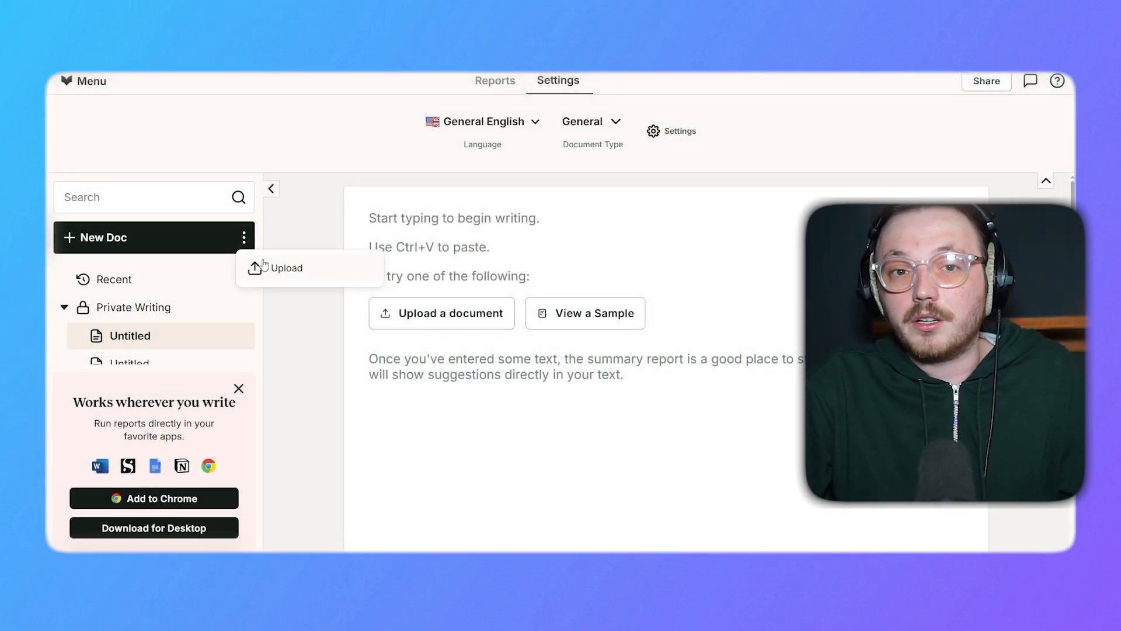
pyautogui.click(287, 268)
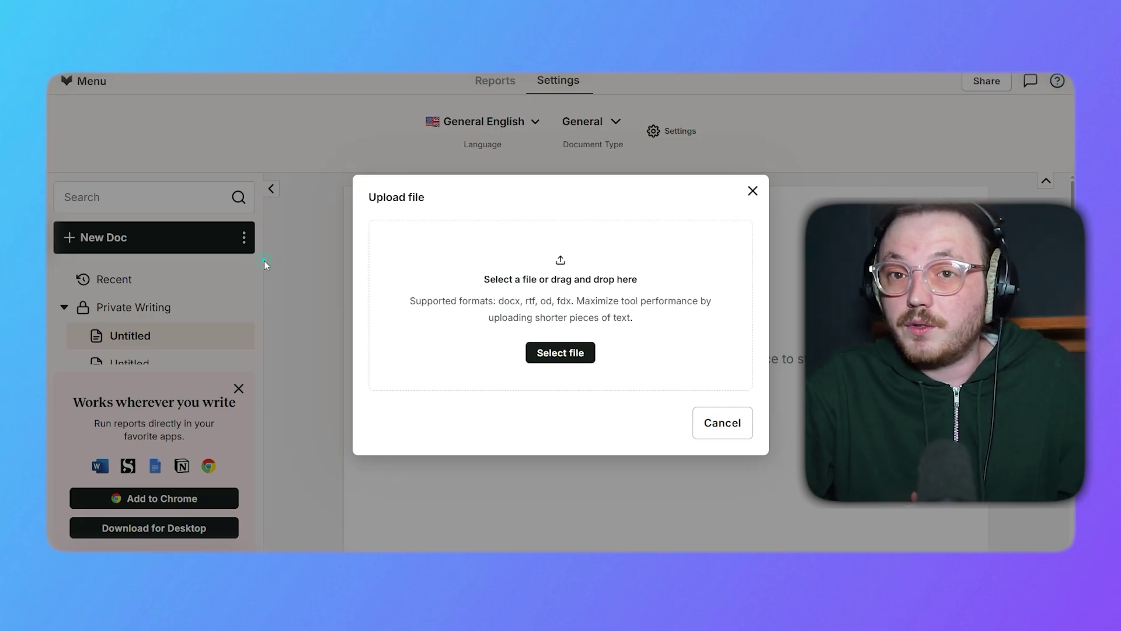
pyautogui.click(722, 421)
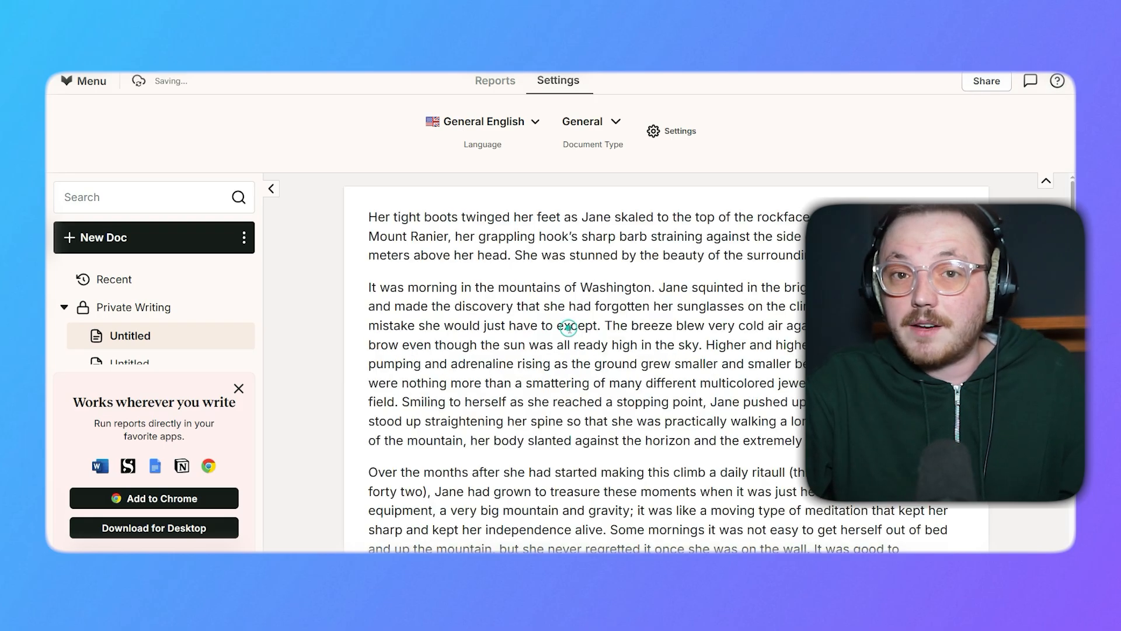
# - Review the uploaded story and return to the Reports toolbar
pyautogui.scroll(-3)
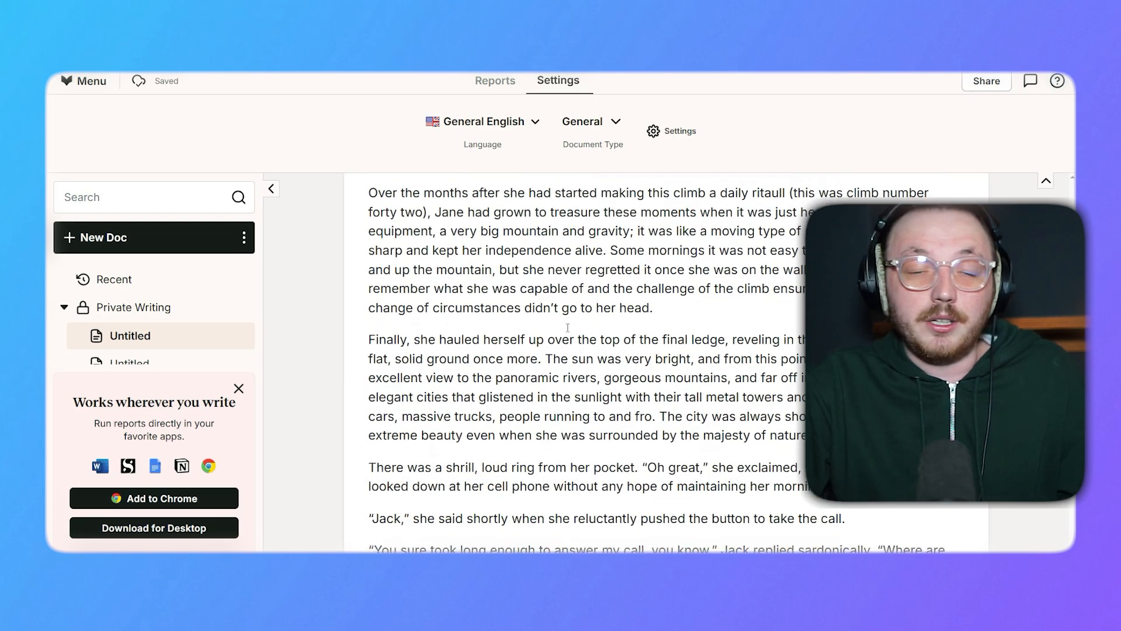
pyautogui.scroll(-3)
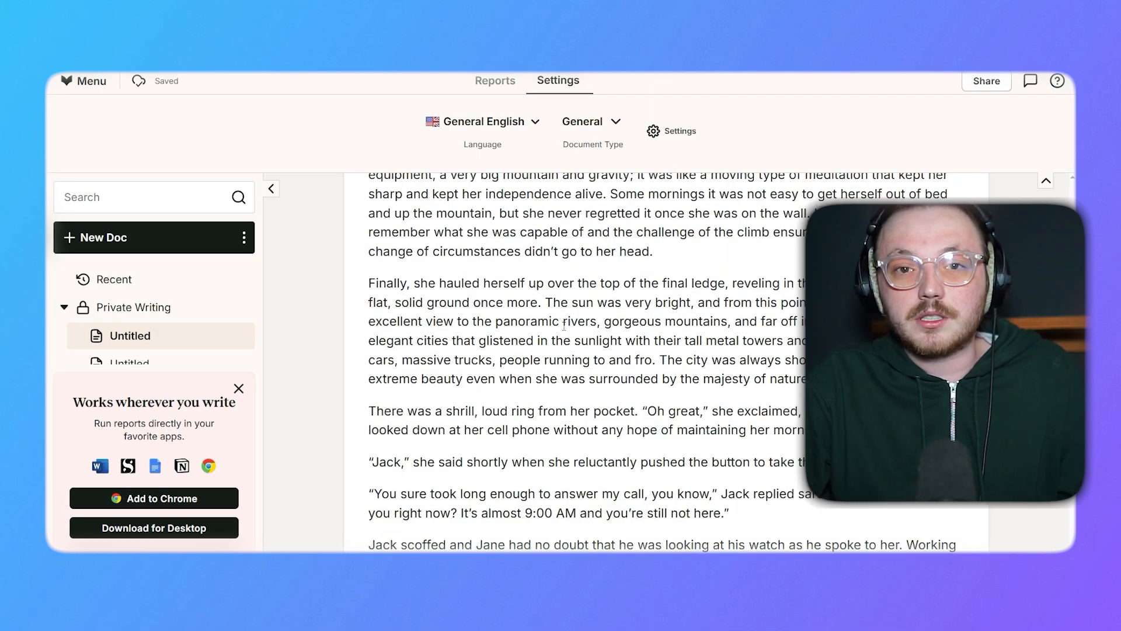
pyautogui.click(495, 81)
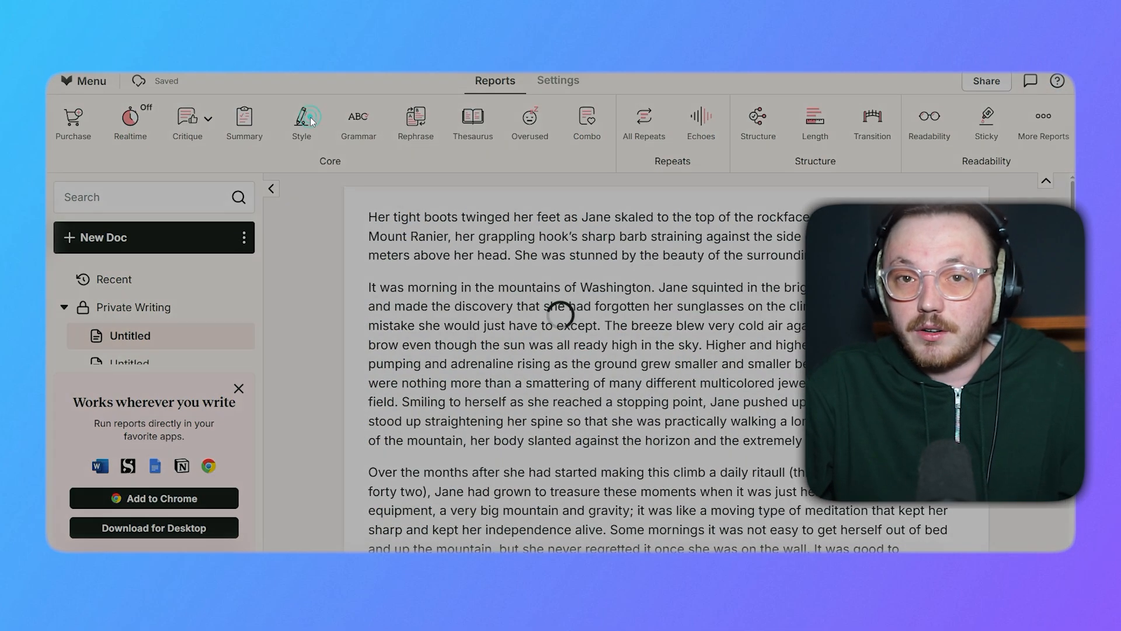
# - Run the Rephrase report, peek at the Critique options, then run the Combo check
pyautogui.click(415, 122)
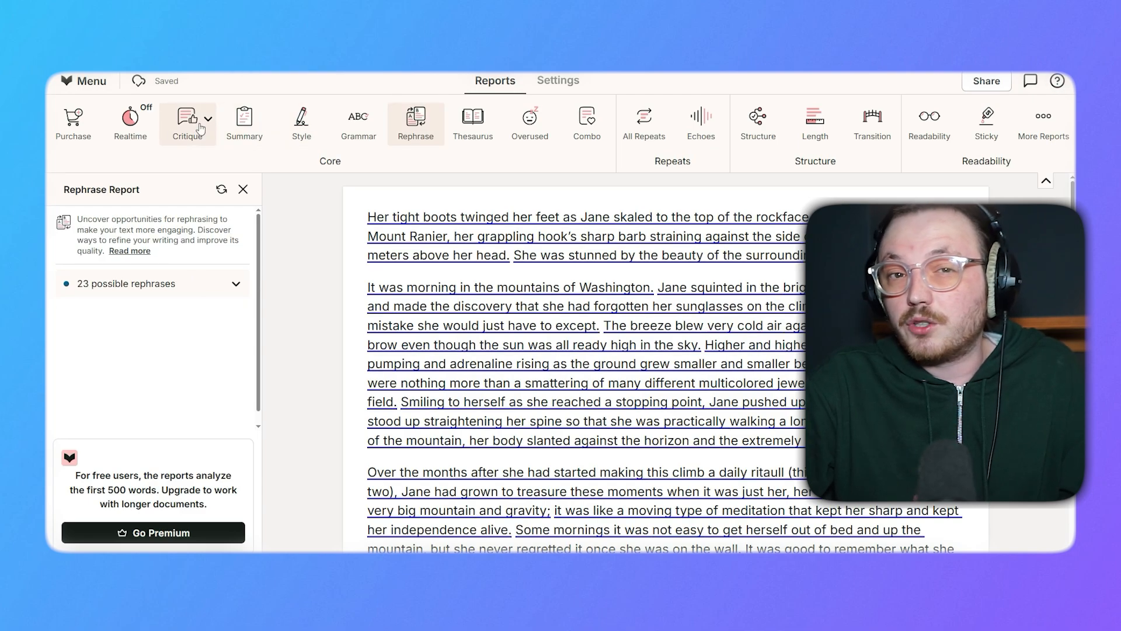
pyautogui.click(189, 122)
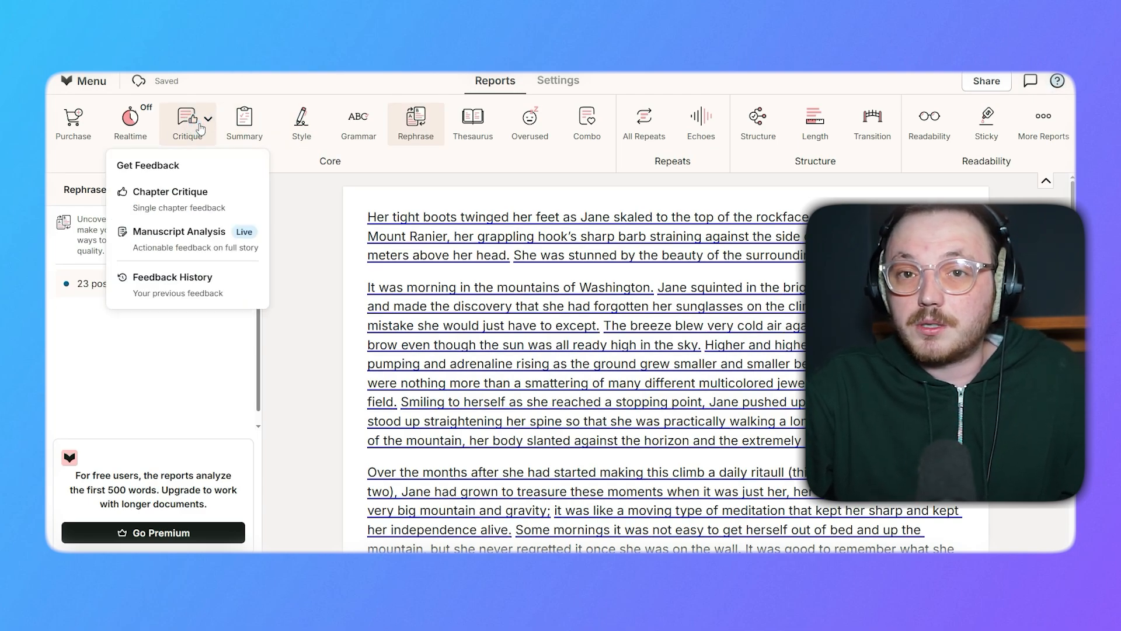
pyautogui.click(416, 122)
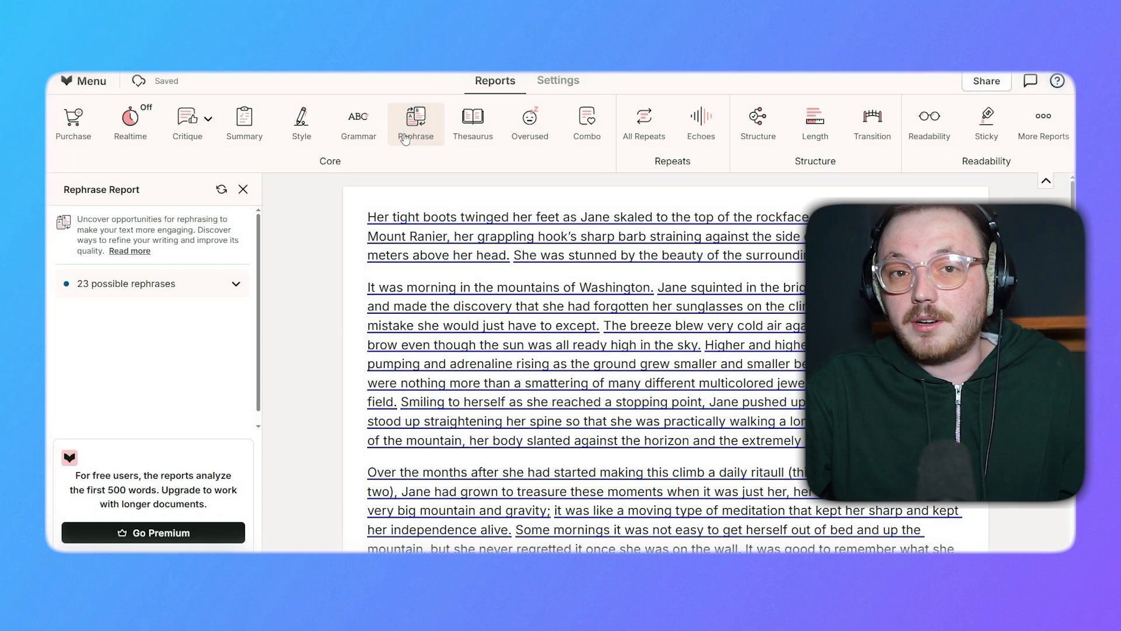
pyautogui.moveTo(585, 122)
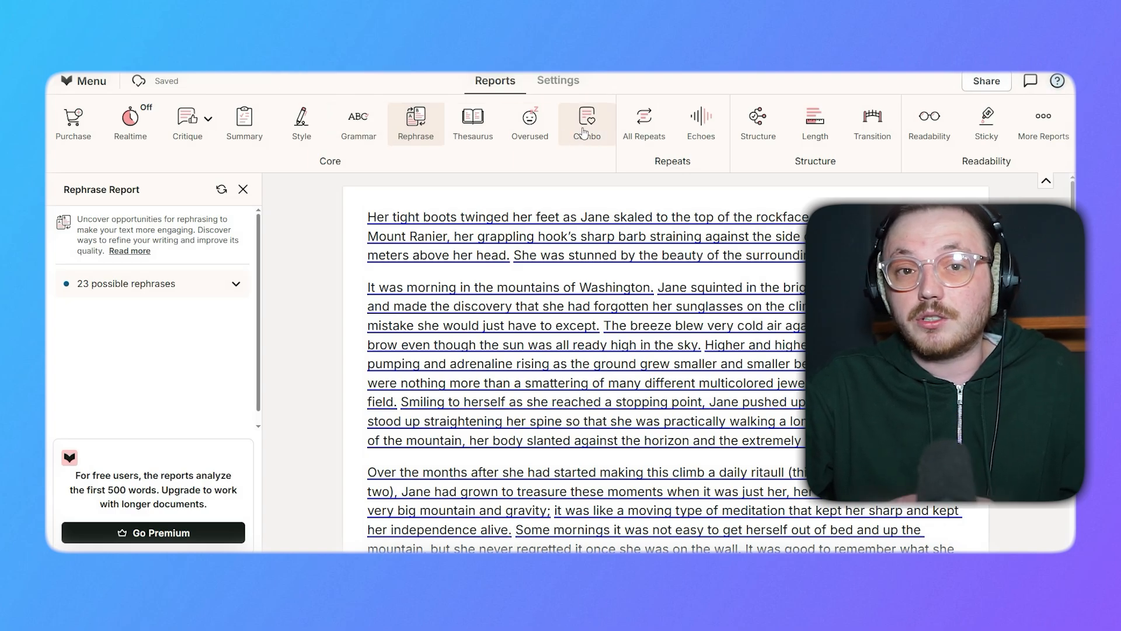
pyautogui.click(585, 121)
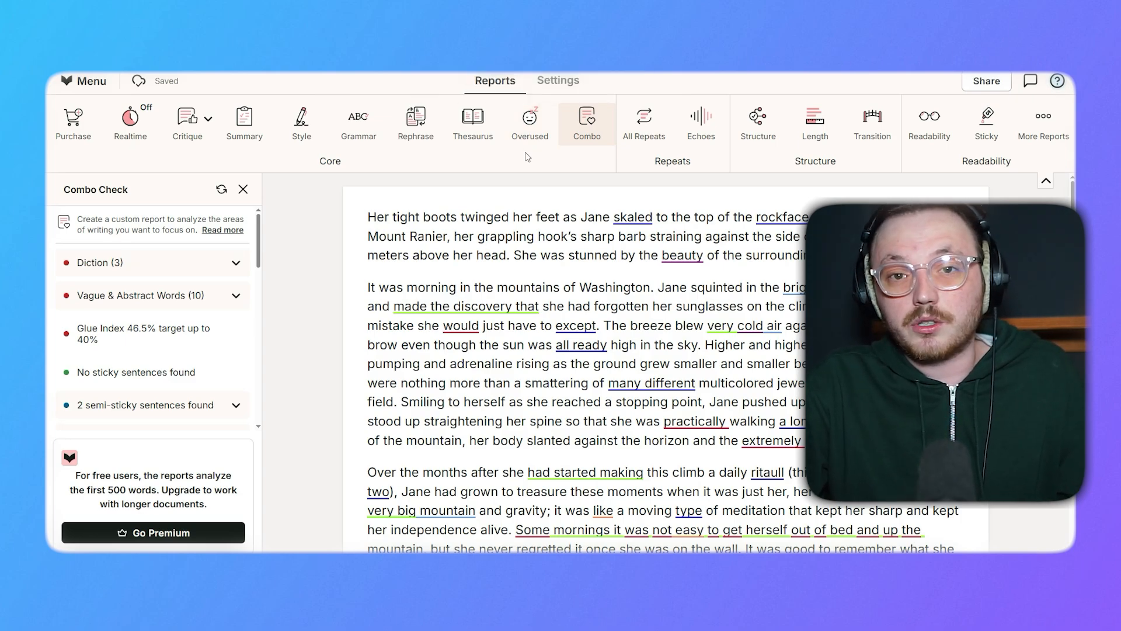
# - Copy a share link to the document and answer the make-public prompt
pyautogui.click(986, 80)
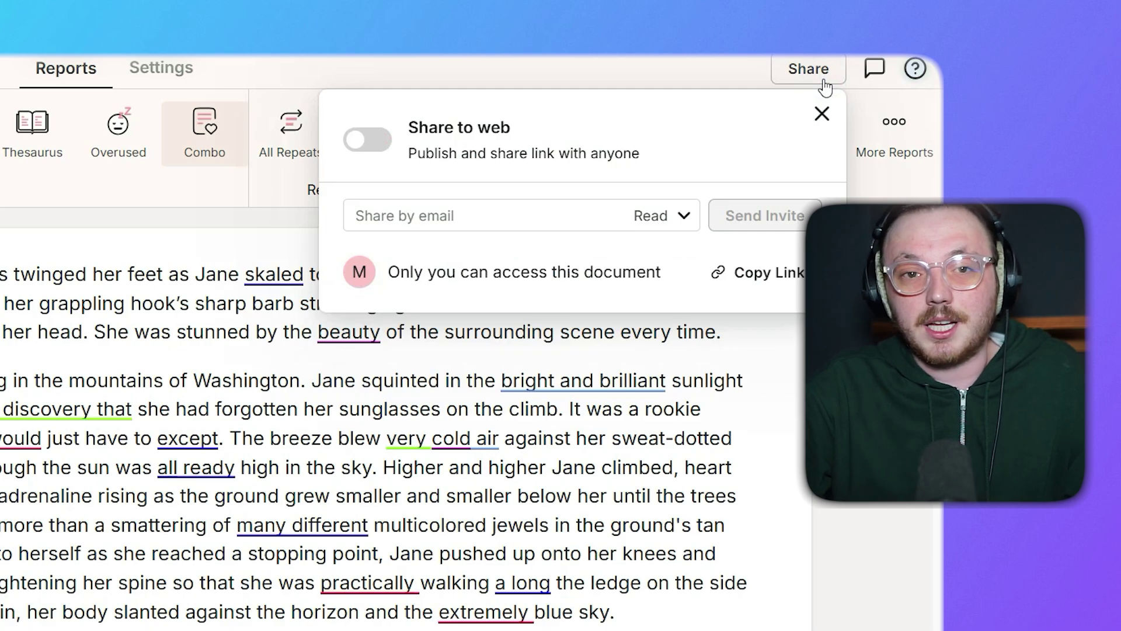
pyautogui.click(766, 273)
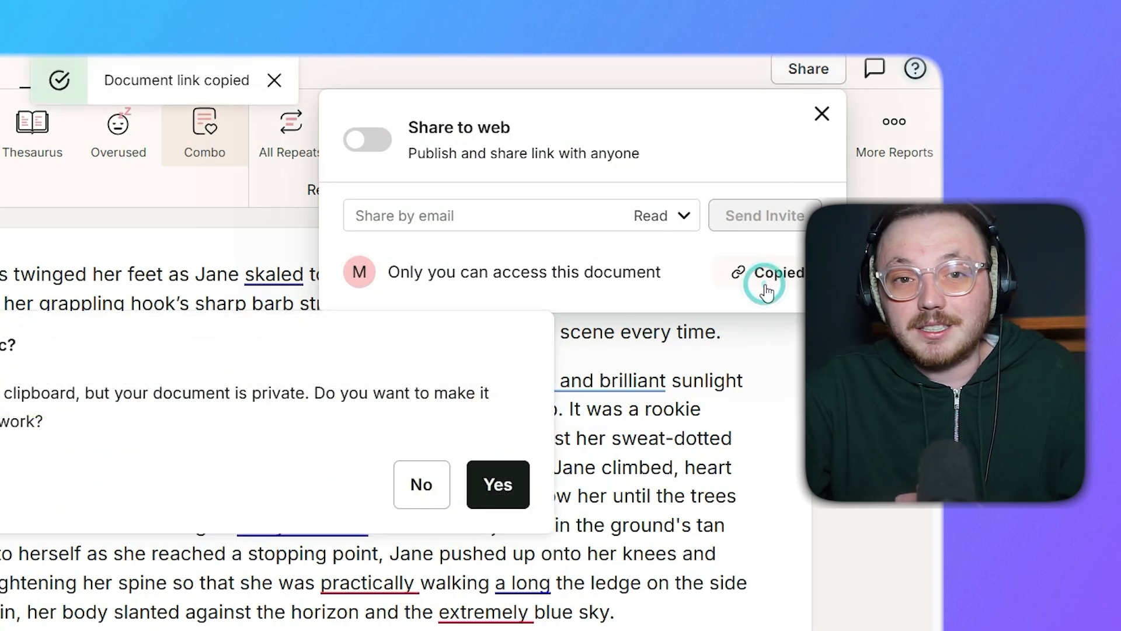
pyautogui.click(422, 484)
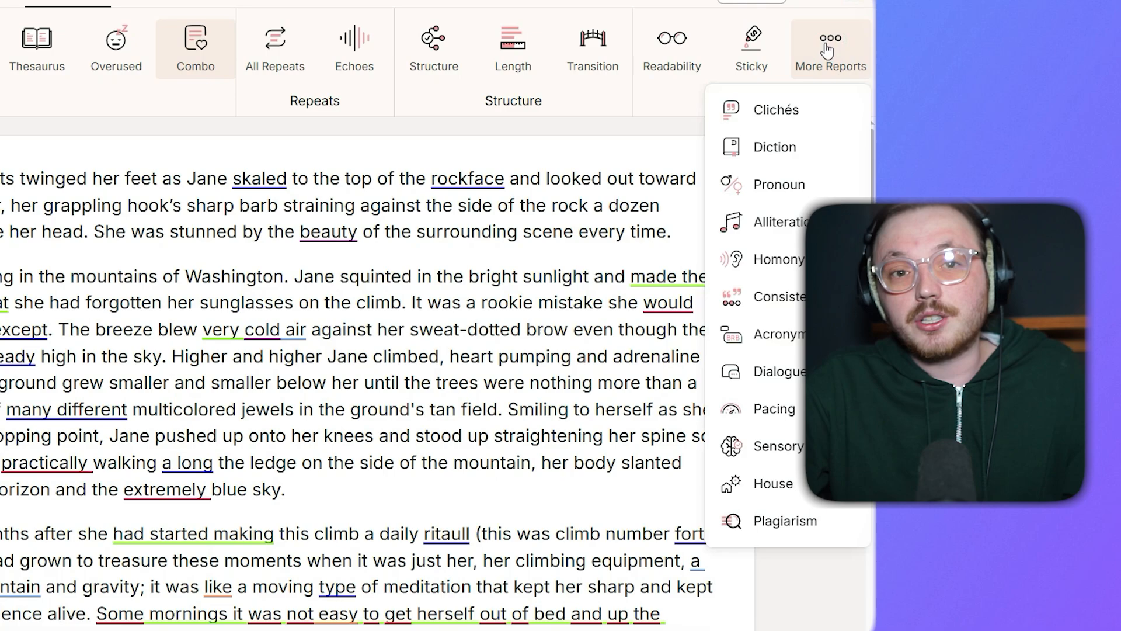
pyautogui.moveTo(774, 501)
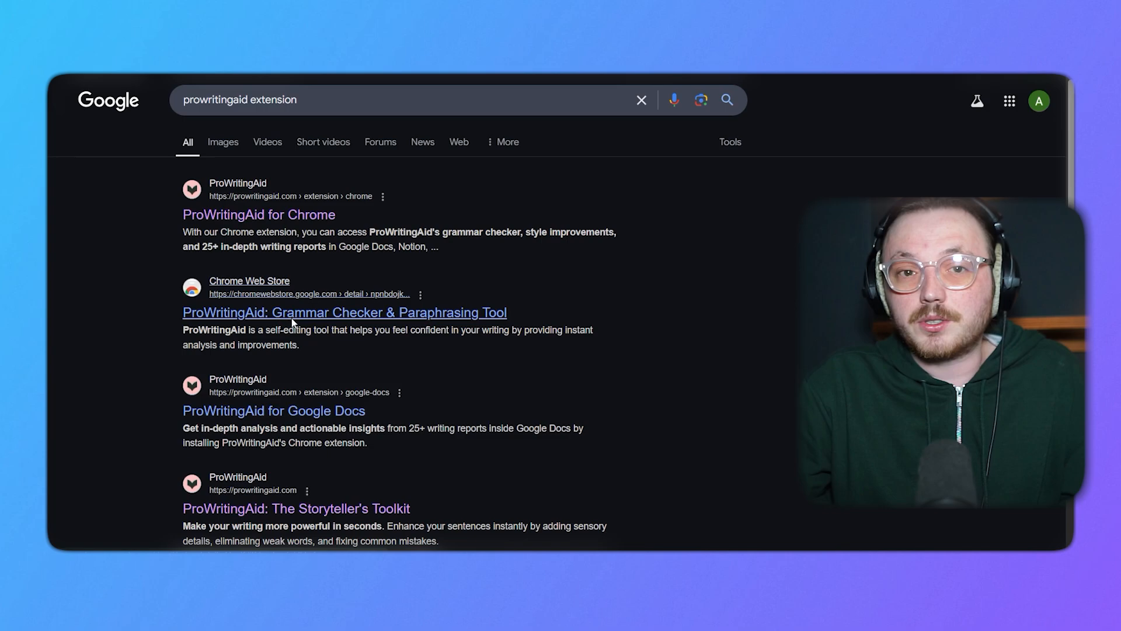
# - Add the ProWritingAid Grammar Checker extension from its Chrome Web Store listing
pyautogui.click(343, 312)
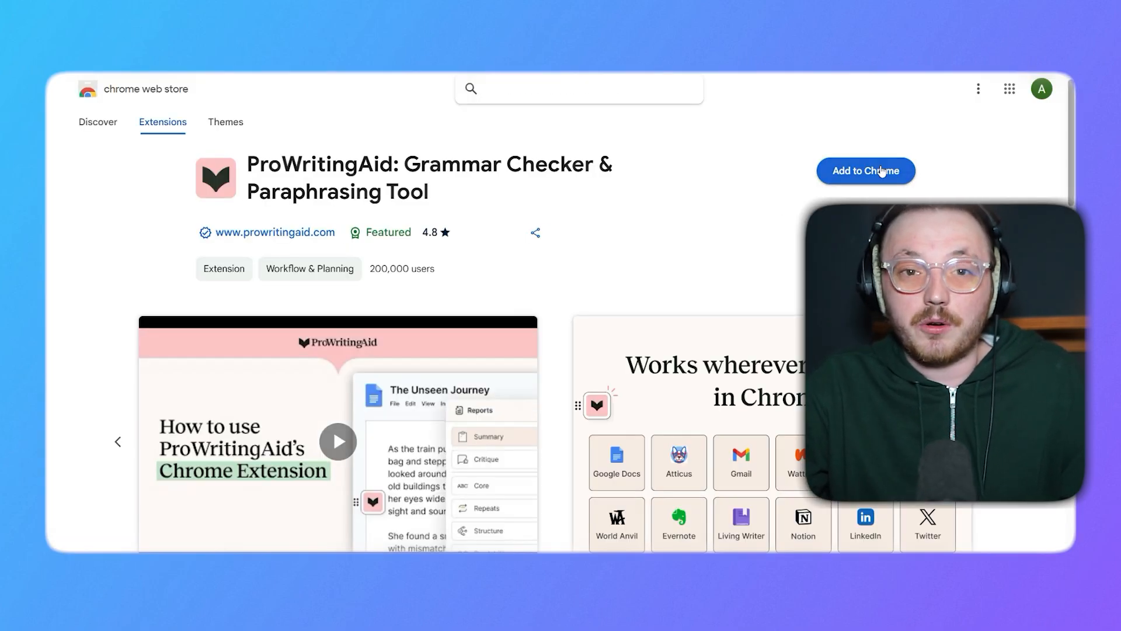
pyautogui.click(865, 171)
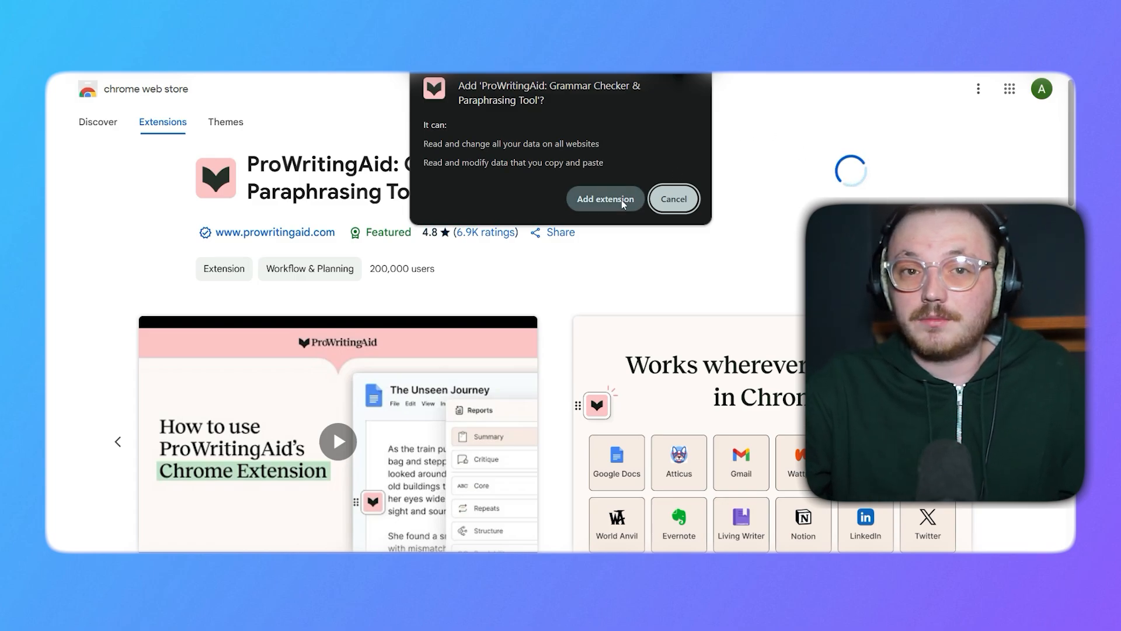
pyautogui.click(604, 199)
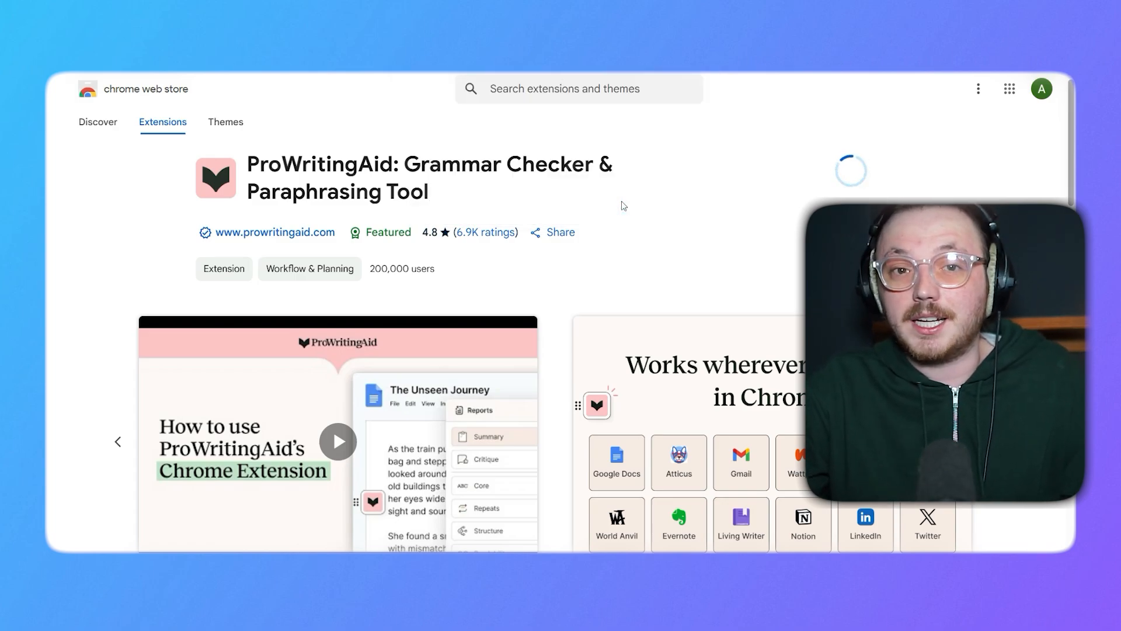